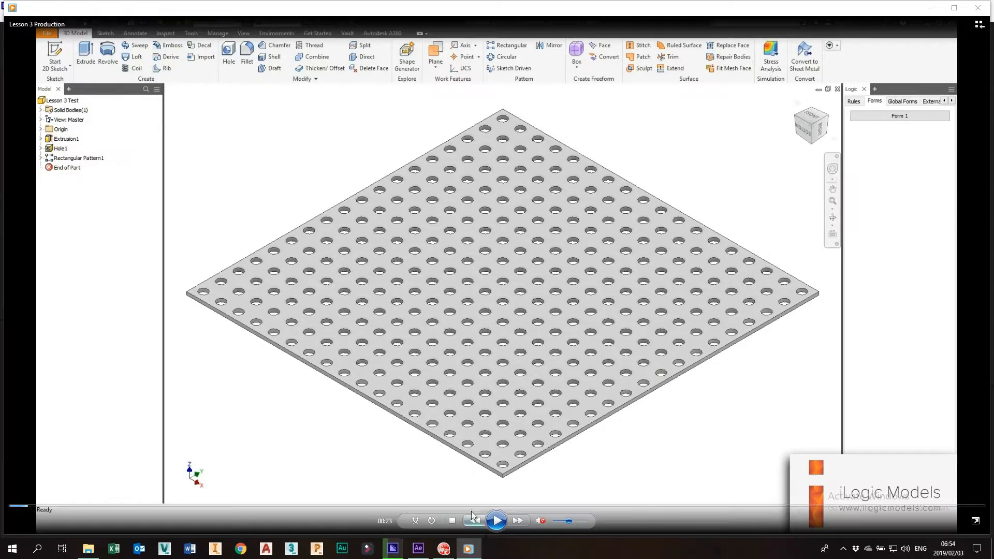
# Play the exported video forward to about 00:30 where the parameter form appears, then pause it
pyautogui.click(496, 520)
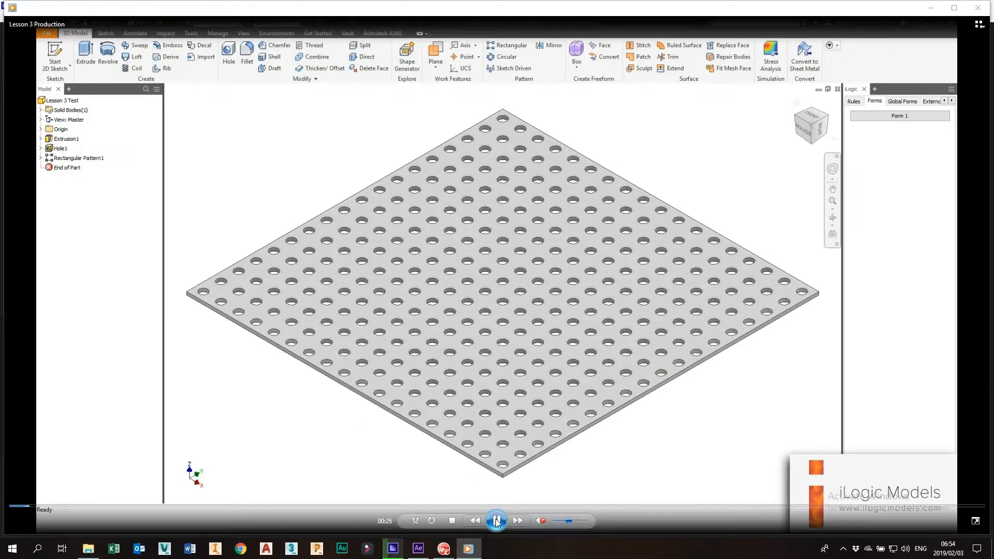
pyautogui.click(899, 115)
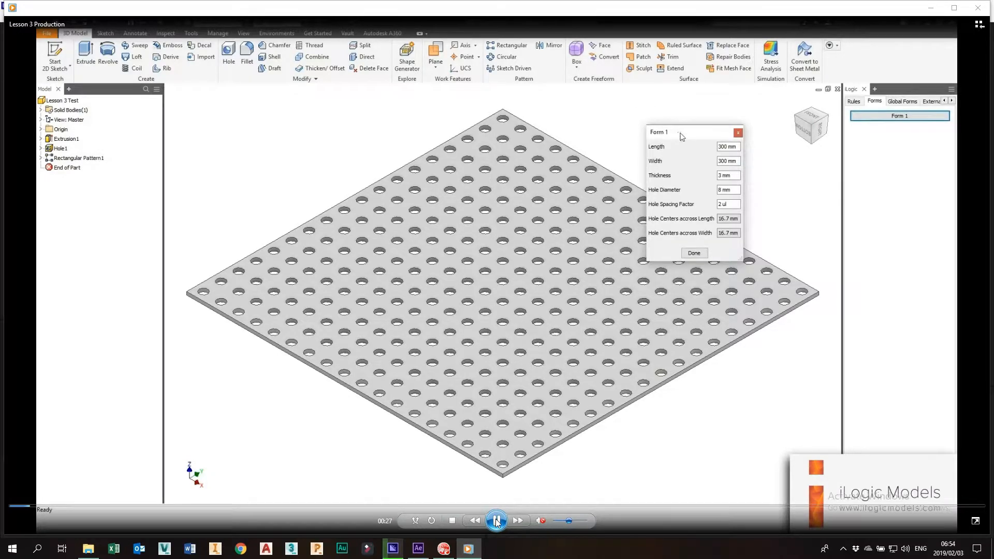
pyautogui.moveTo(659, 132); pyautogui.dragTo(643, 104)
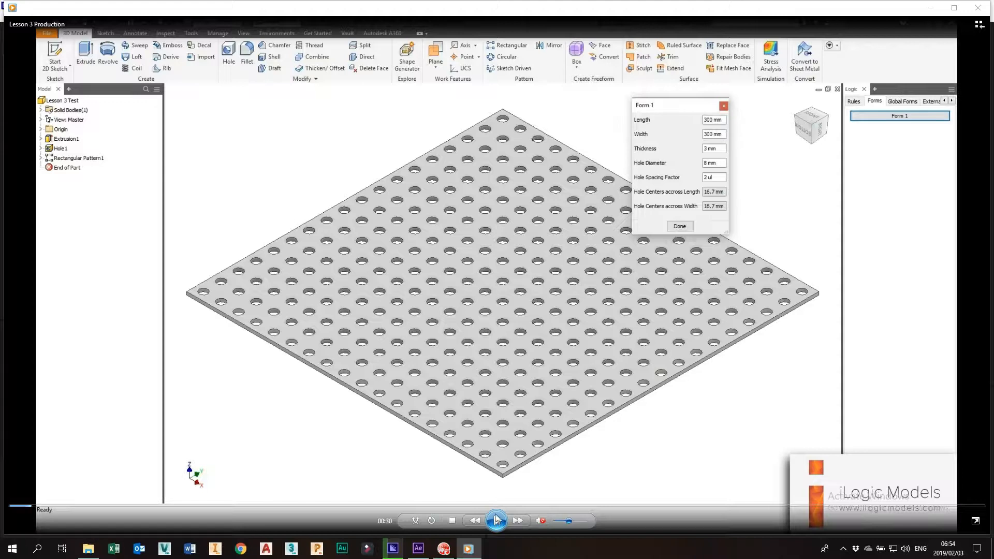
pyautogui.click(496, 521)
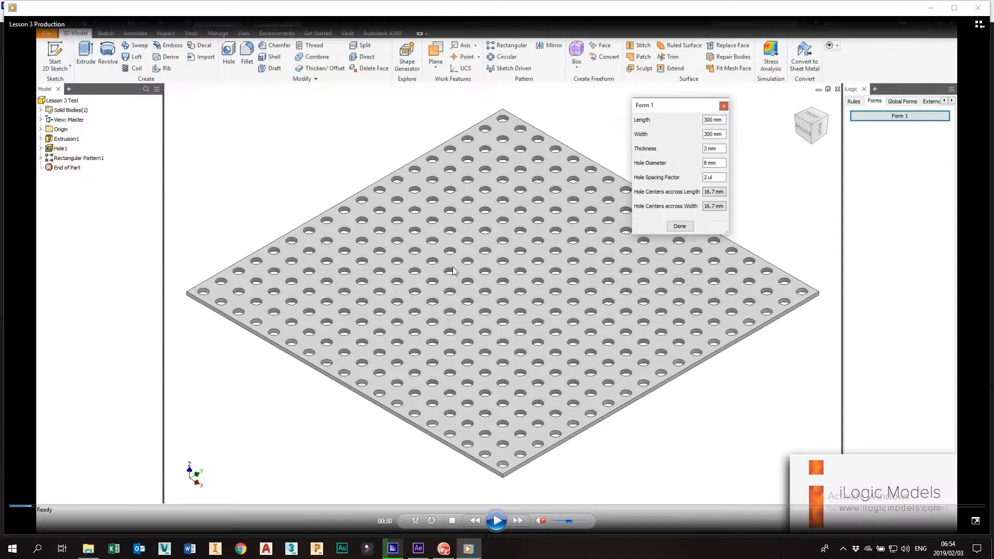
pyautogui.moveTo(388, 495)
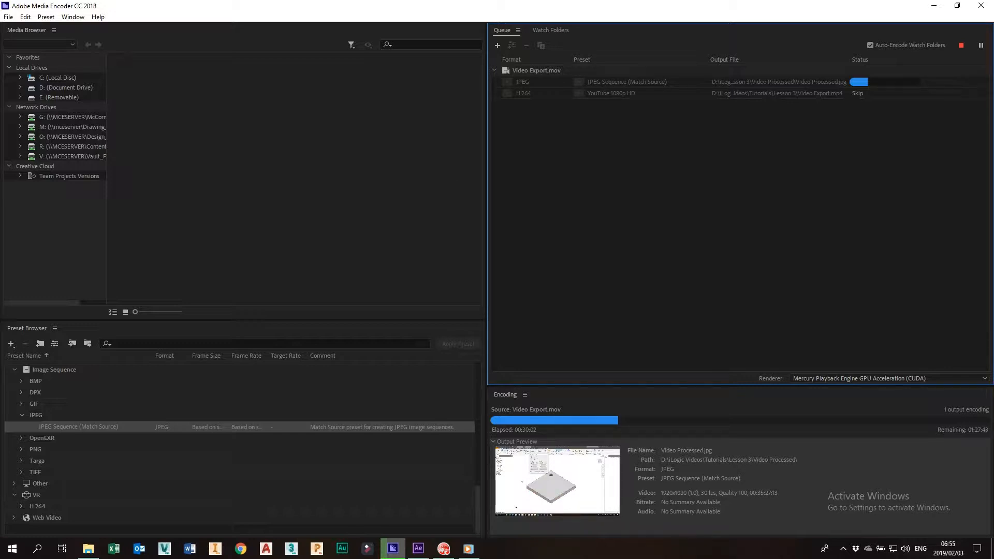
pyautogui.moveTo(515, 131)
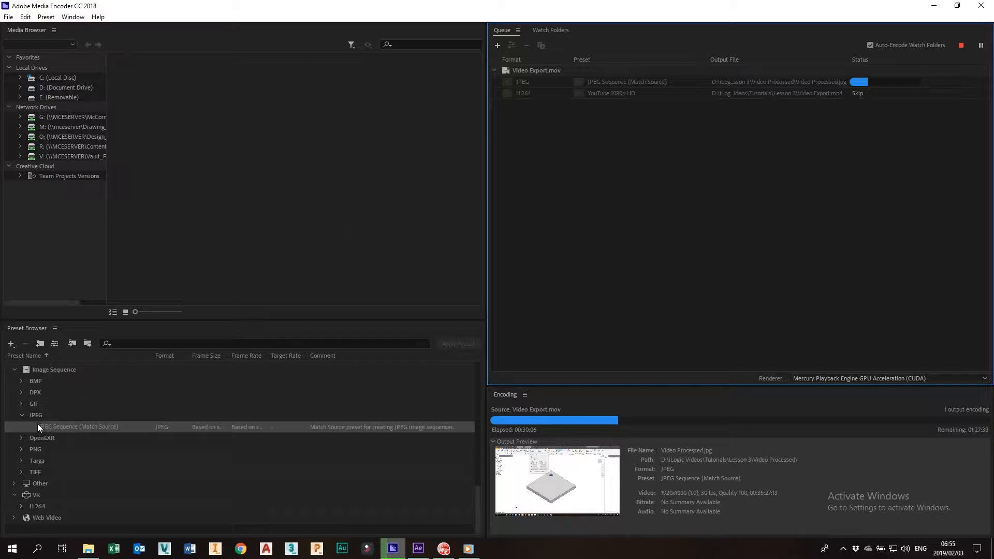
pyautogui.moveTo(93, 436)
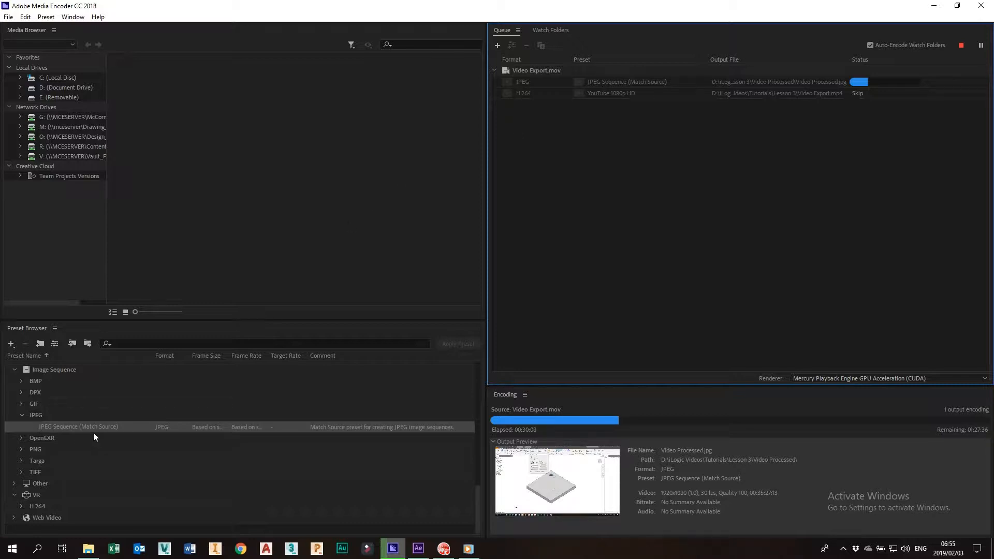
pyautogui.moveTo(665, 159)
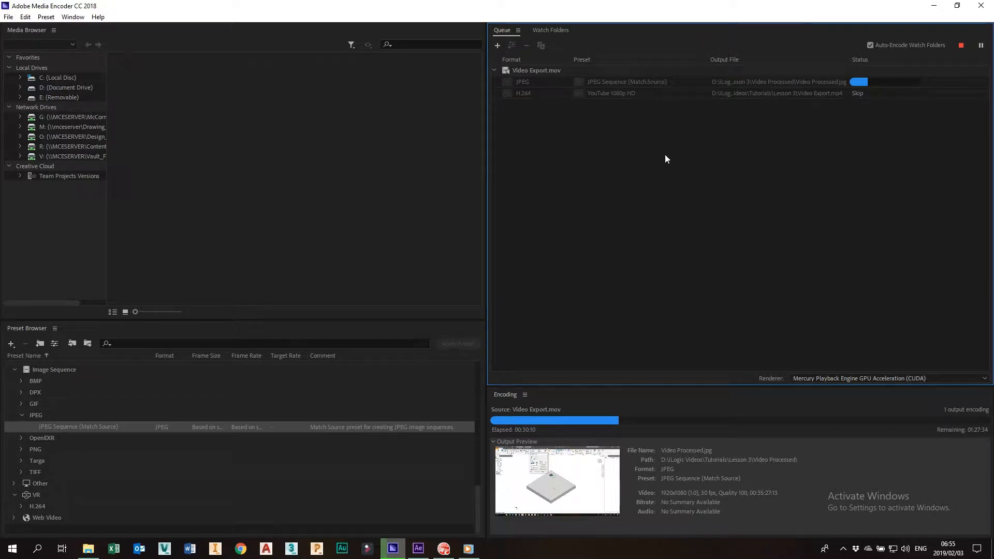
pyautogui.moveTo(737, 496)
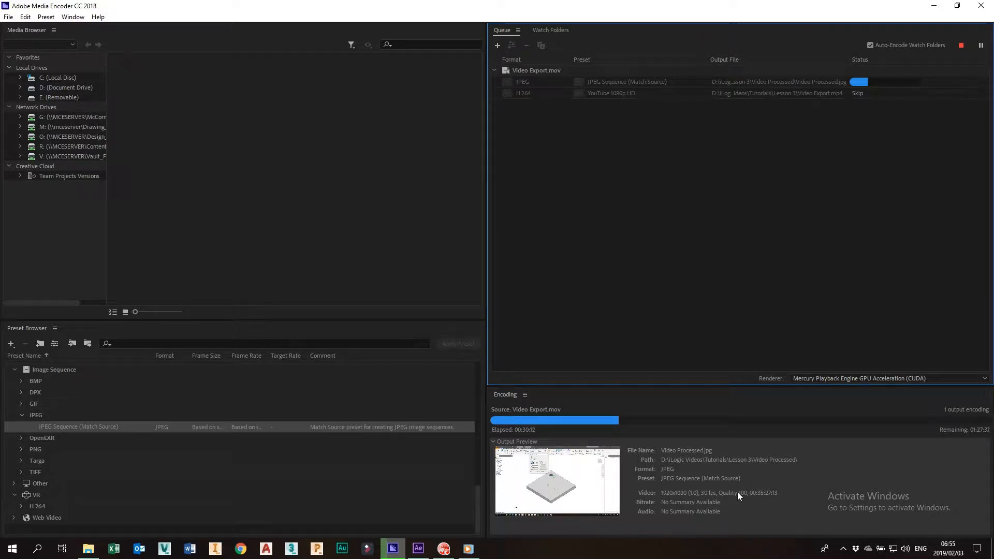
pyautogui.moveTo(606, 233)
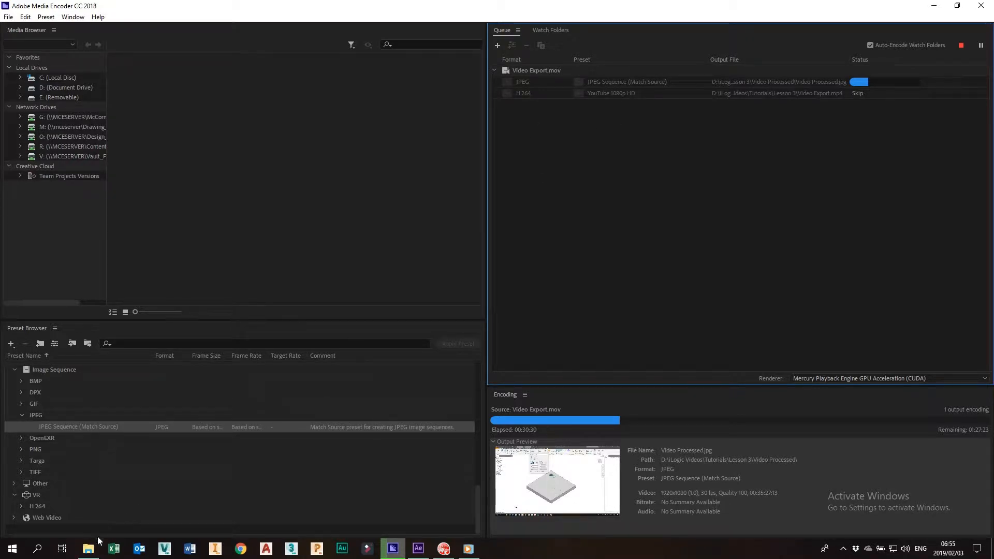
# Show the Video Processed folder and scroll through its numbered JPEG frame files
pyautogui.click(88, 548)
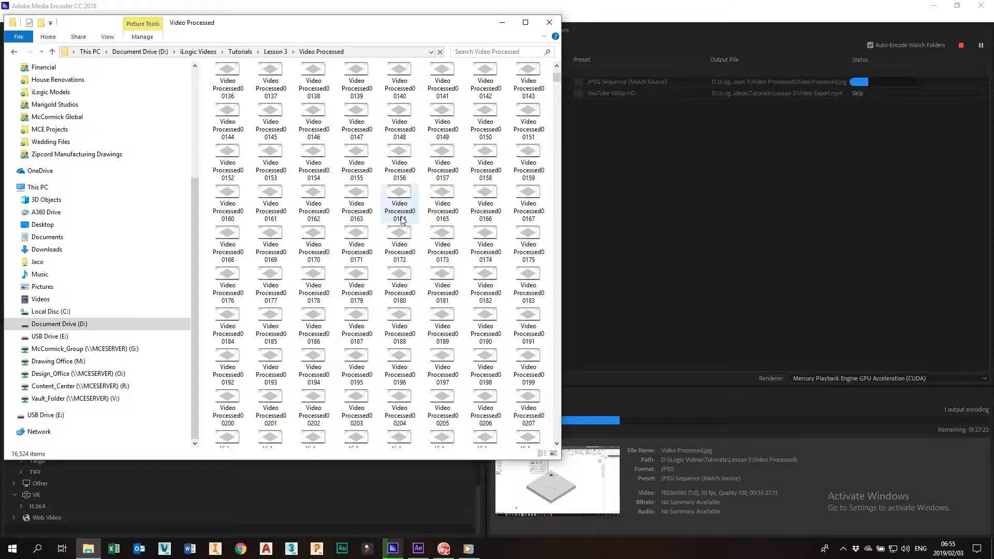
pyautogui.scroll(-3)
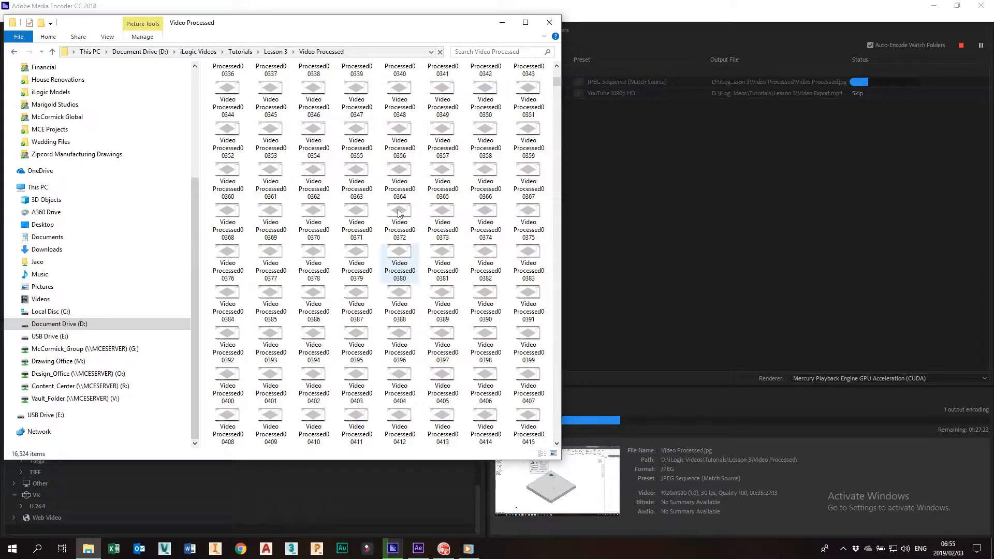
pyautogui.scroll(-3)
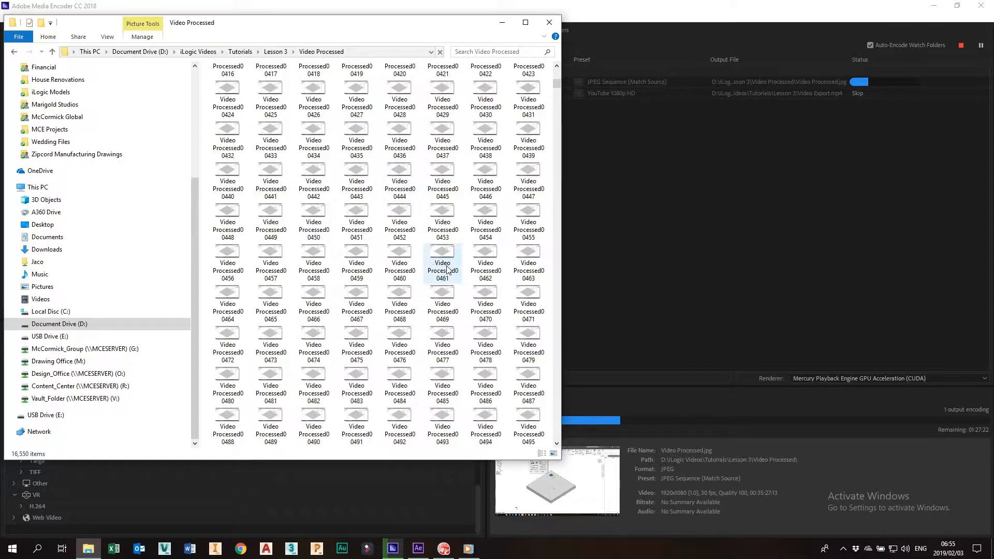
pyautogui.scroll(-3)
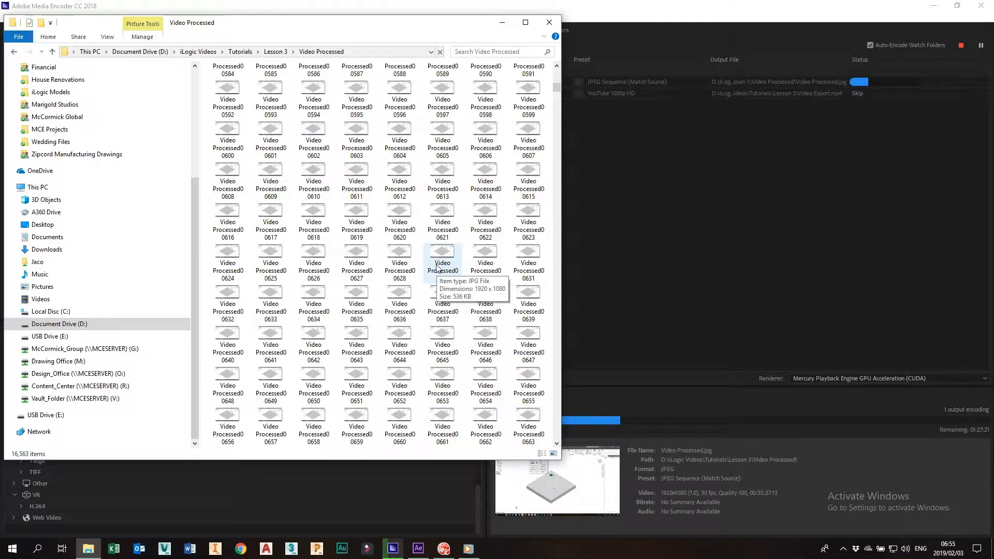
pyautogui.scroll(-3)
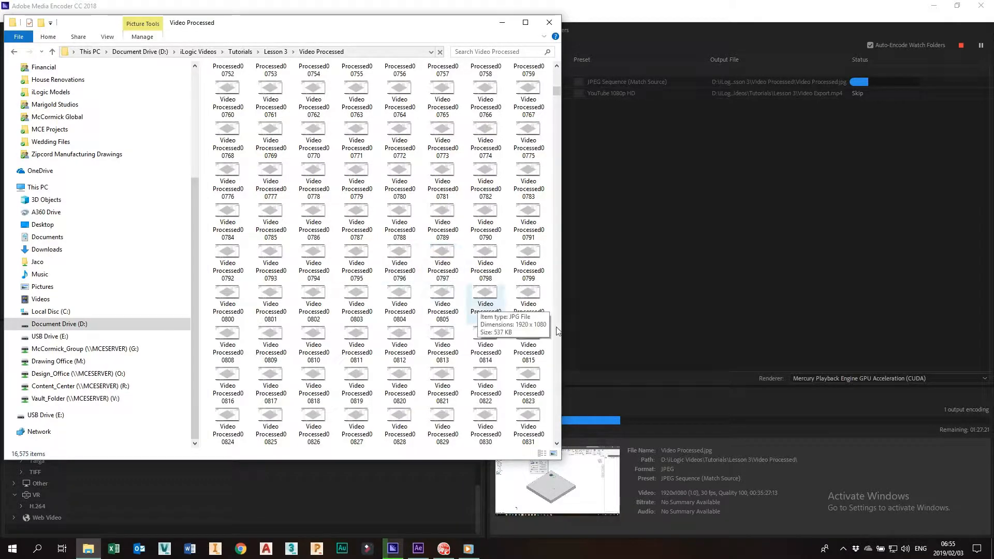
pyautogui.scroll(-3)
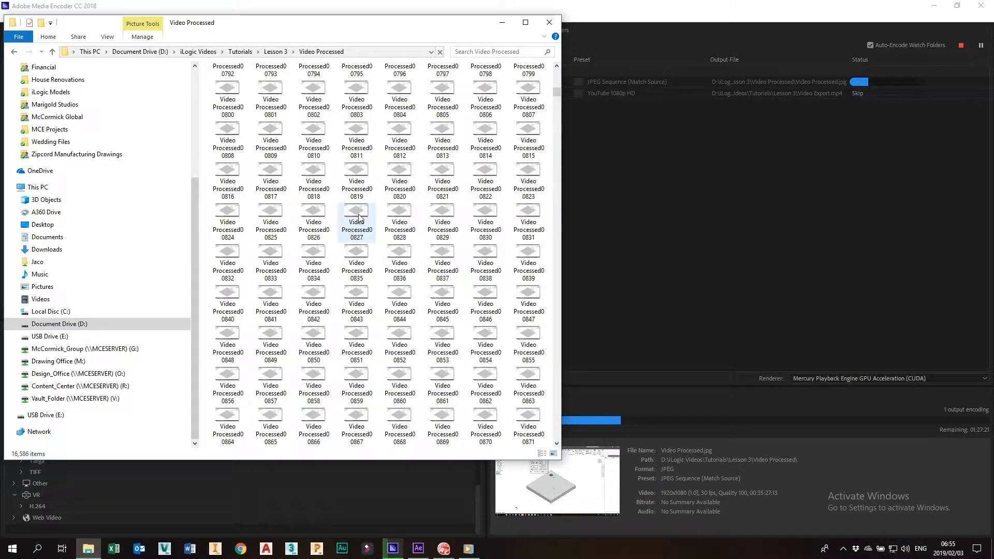
pyautogui.scroll(-3)
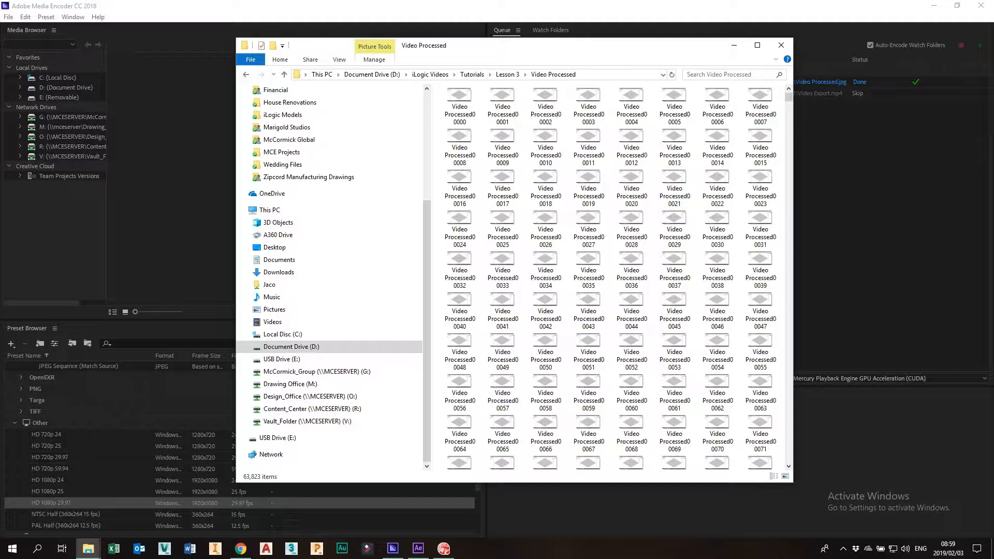
pyautogui.moveTo(246, 480)
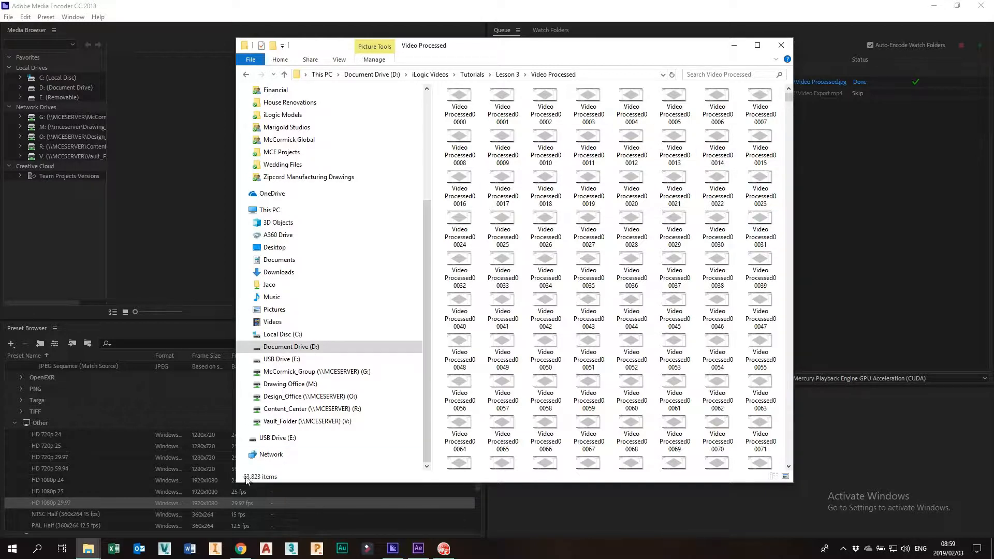
pyautogui.moveTo(257, 482)
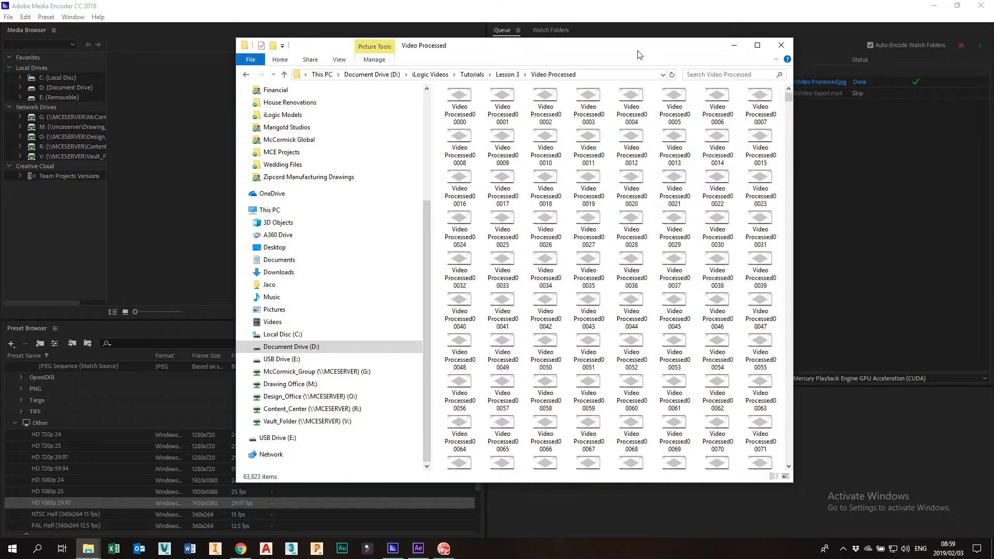
# View the Video Processed folder's properties (24.7 GB, 63,823 files) from the Lesson 3 folder and dismiss them
pyautogui.click(501, 179)
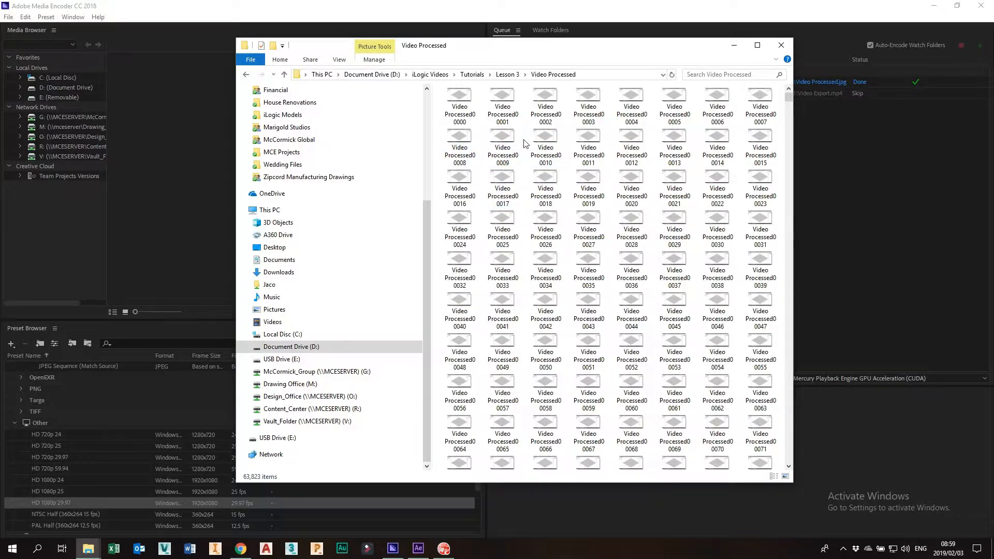
pyautogui.click(284, 75)
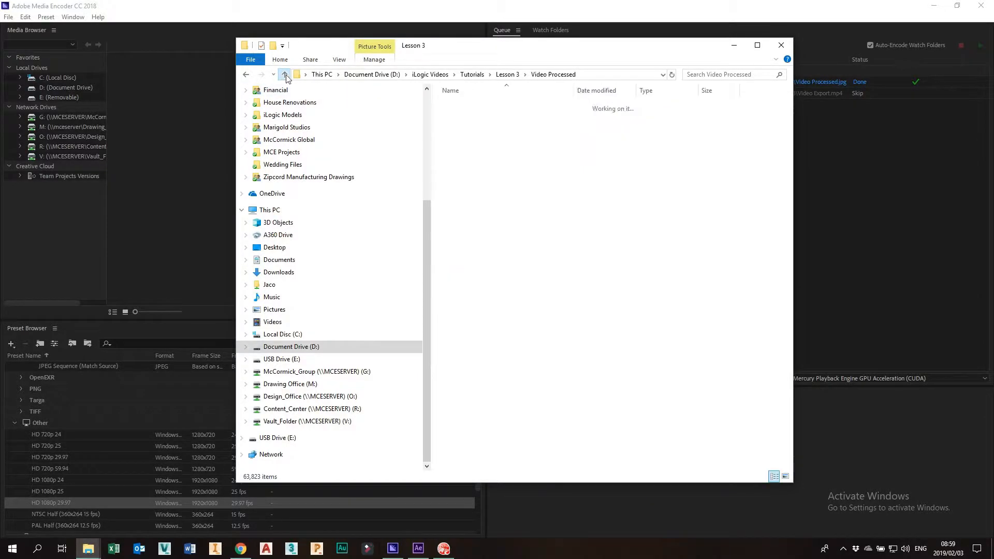
pyautogui.rightClick(475, 171)
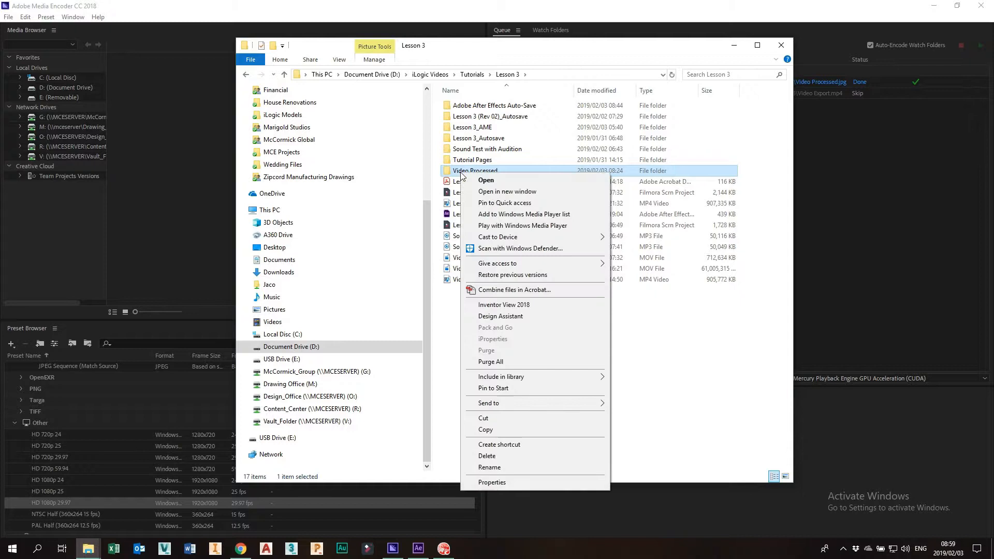
pyautogui.click(501, 441)
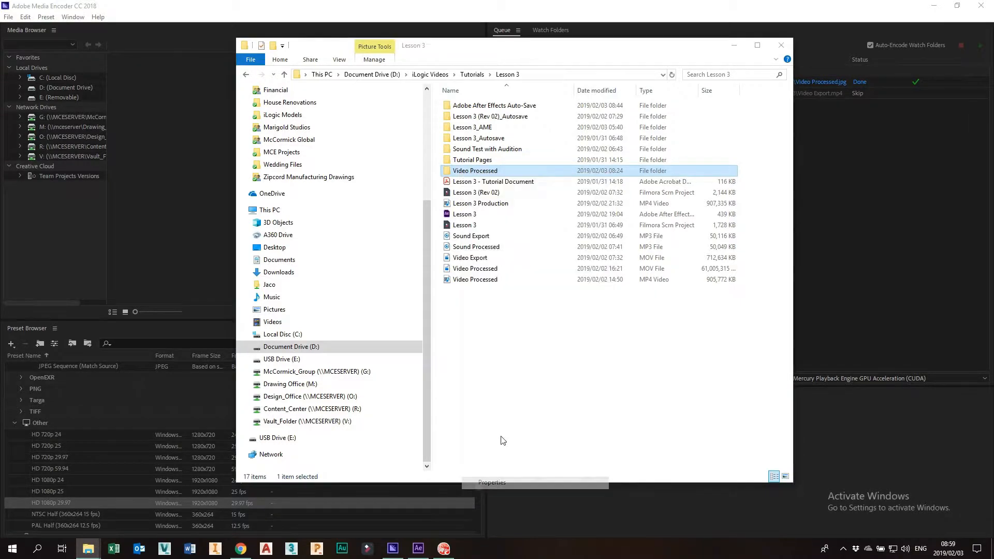
pyautogui.click(490, 482)
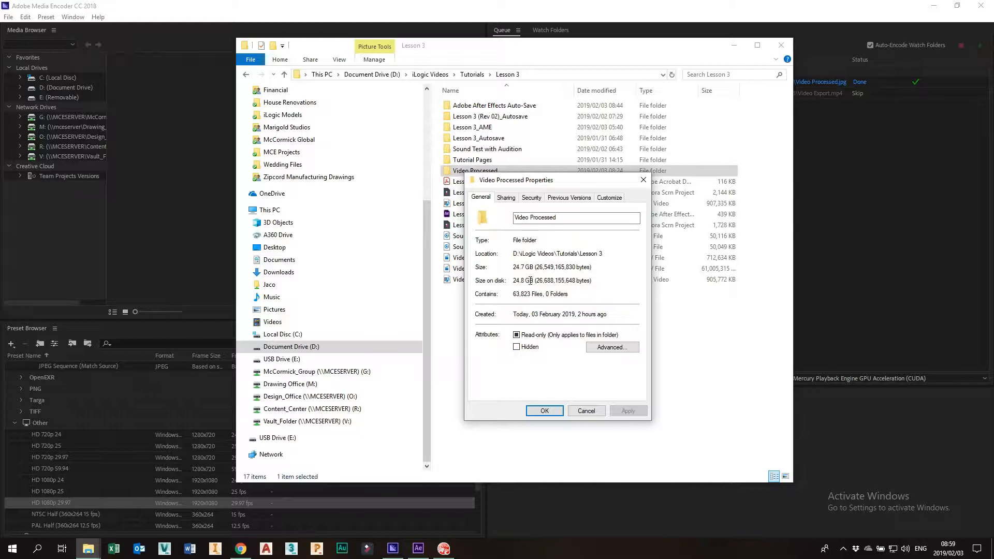
pyautogui.click(543, 410)
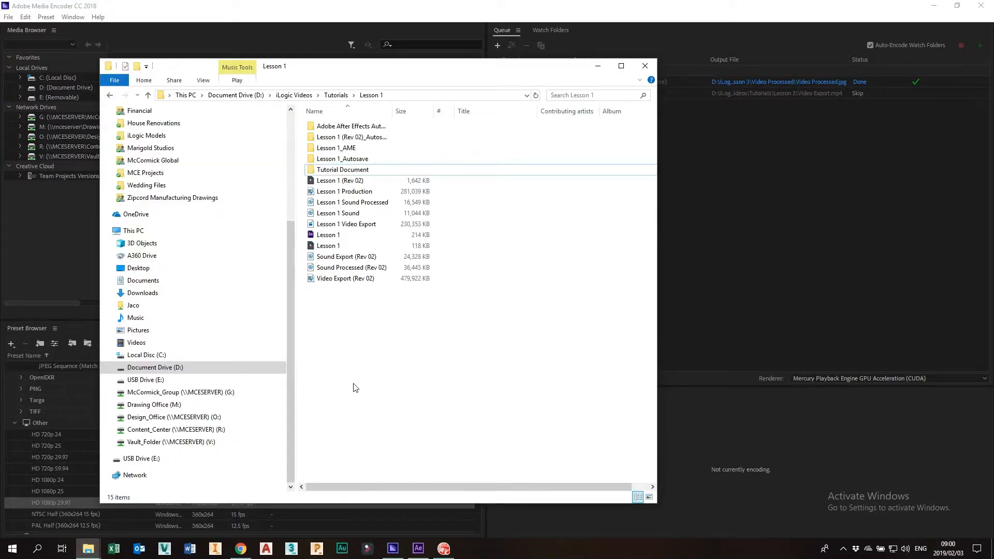
# Switch to the Lesson 3 After Effects project and select the Video Export.mov footage item
pyautogui.click(417, 549)
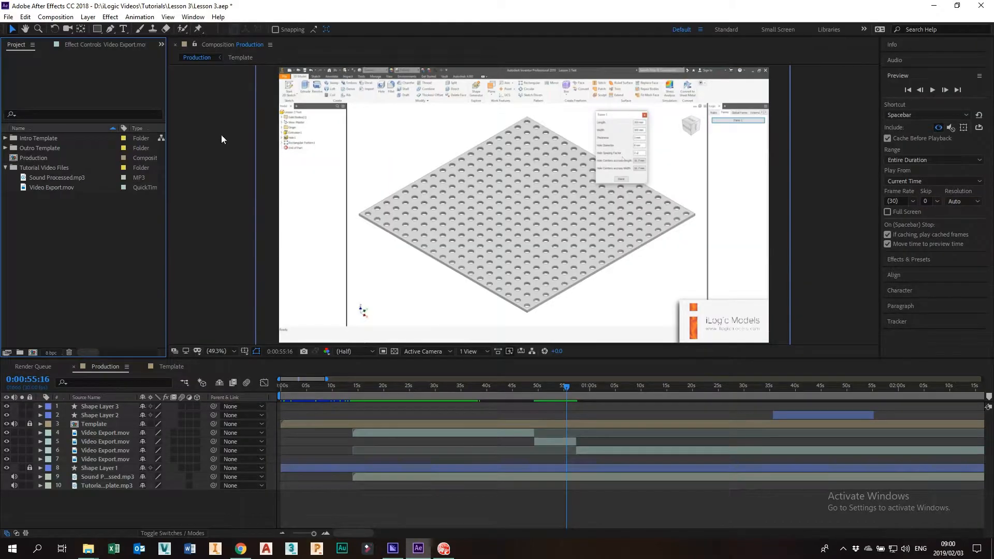
pyautogui.click(52, 187)
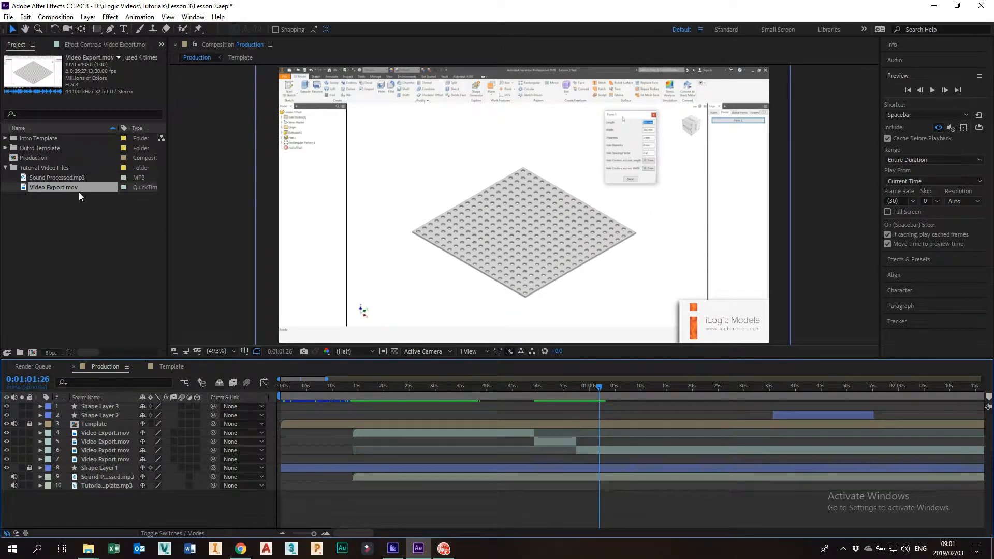
# Replace Video Export.mov with the Video Processed00000 JPEG sequence via Replace Footage > File
pyautogui.rightClick(53, 187)
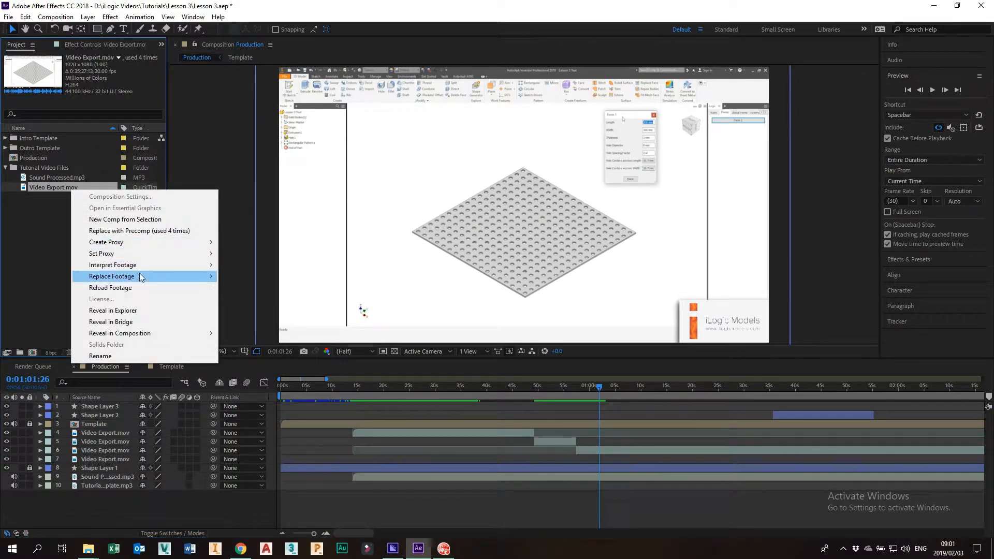
pyautogui.click(111, 276)
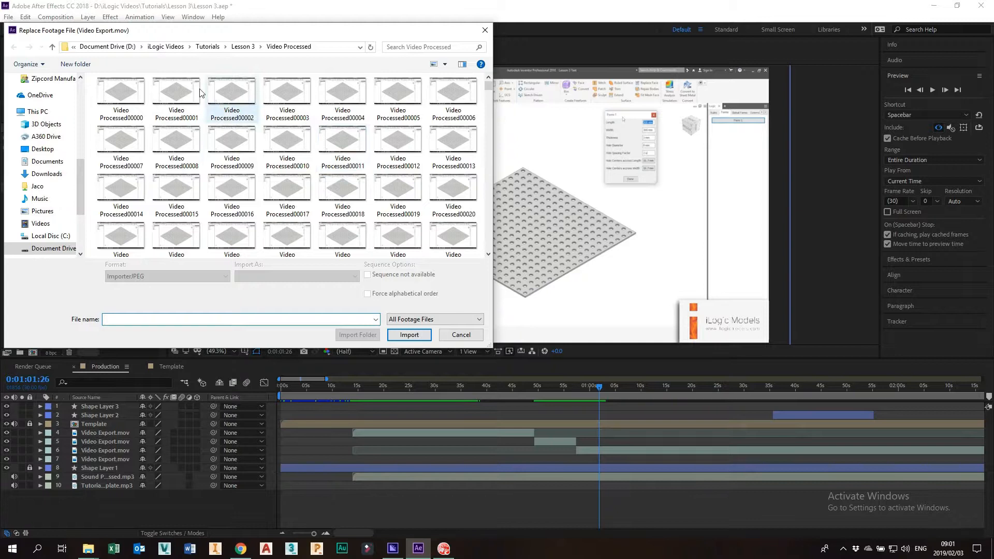
pyautogui.click(120, 92)
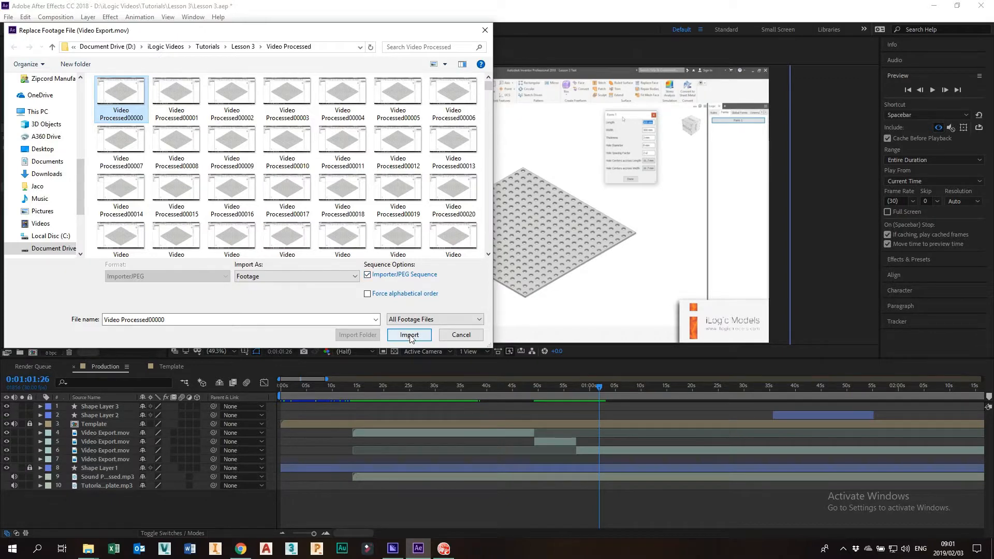
pyautogui.click(408, 335)
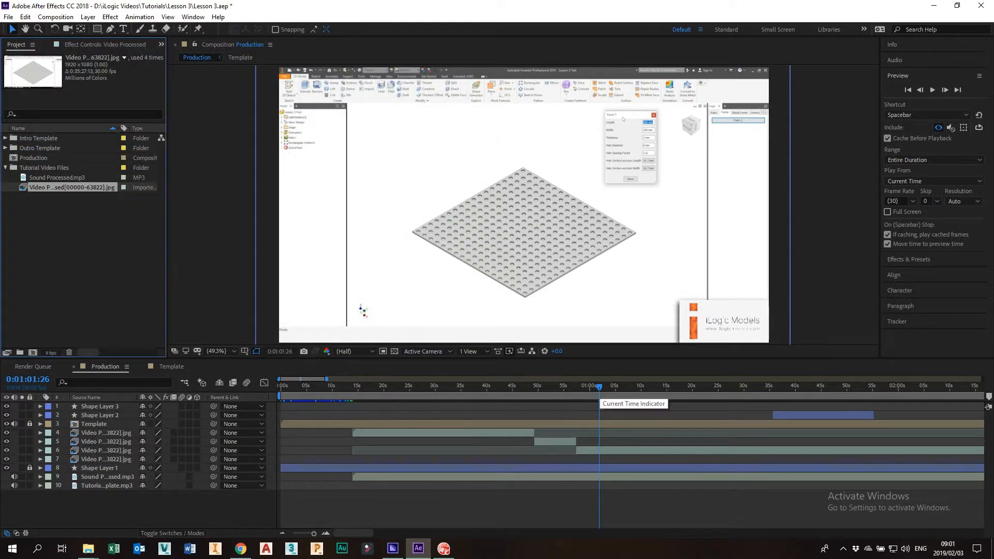
pyautogui.moveTo(599, 386); pyautogui.dragTo(574, 386)
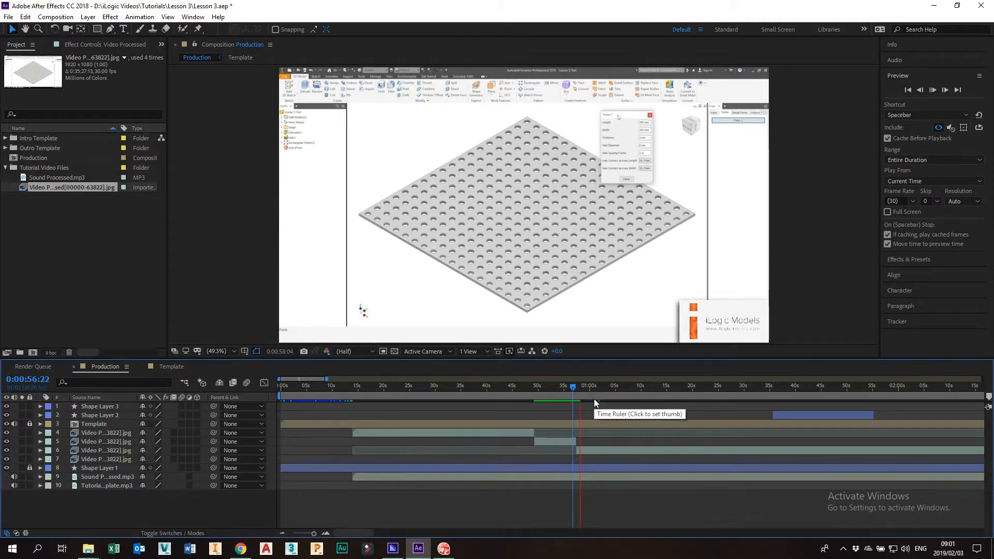
pyautogui.click(584, 386)
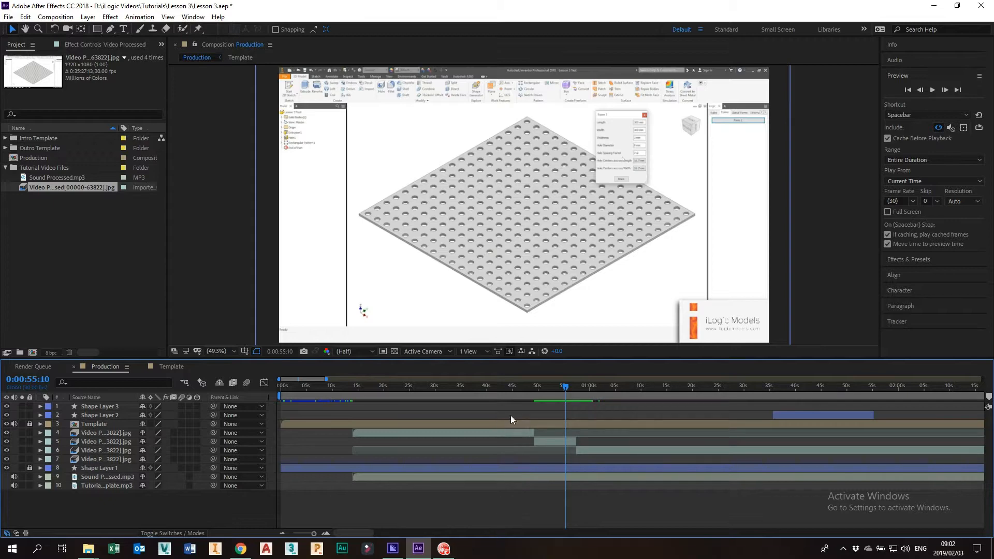
pyautogui.moveTo(533, 410)
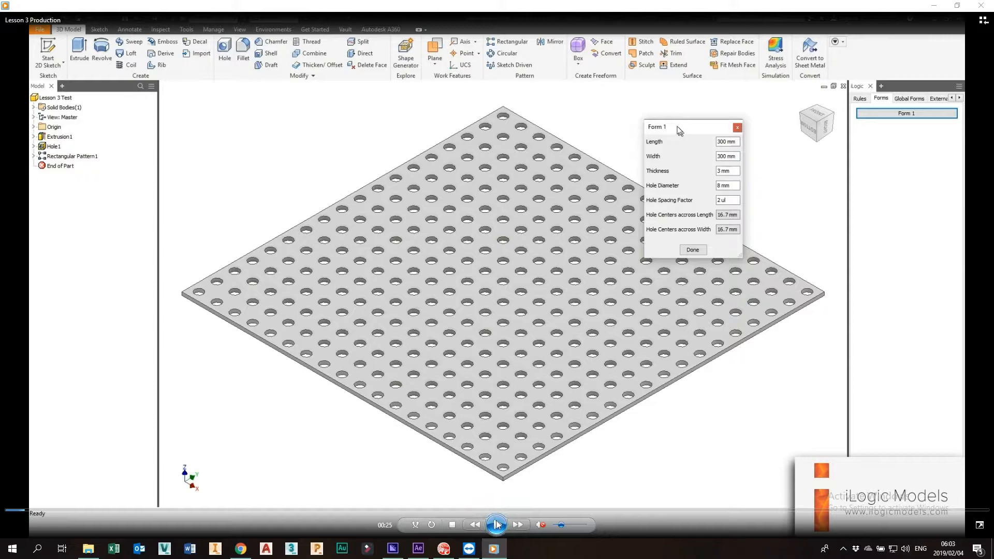
# Play and pause the rendered Lesson 3 Production video to check for glitches, then return to Media Encoder
pyautogui.click(692, 250)
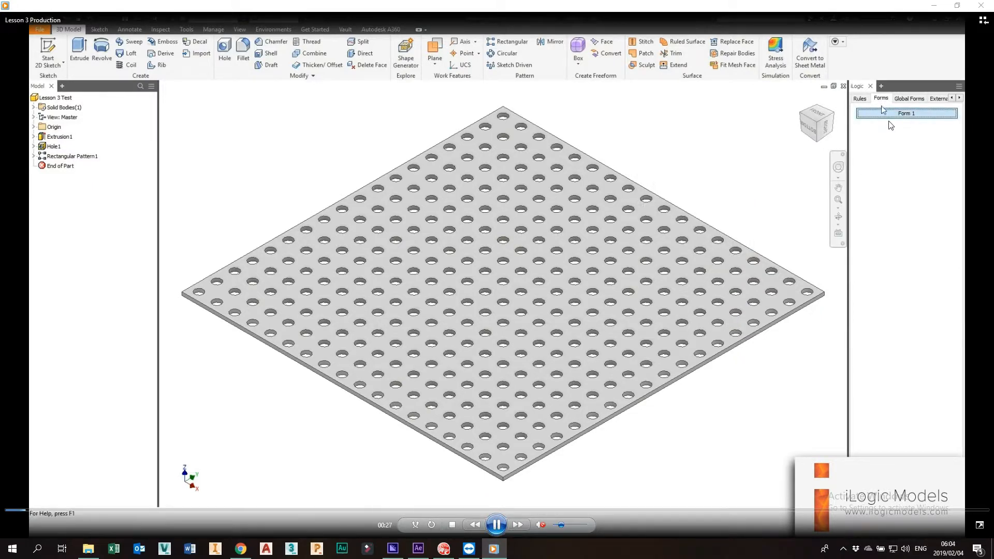
pyautogui.click(905, 113)
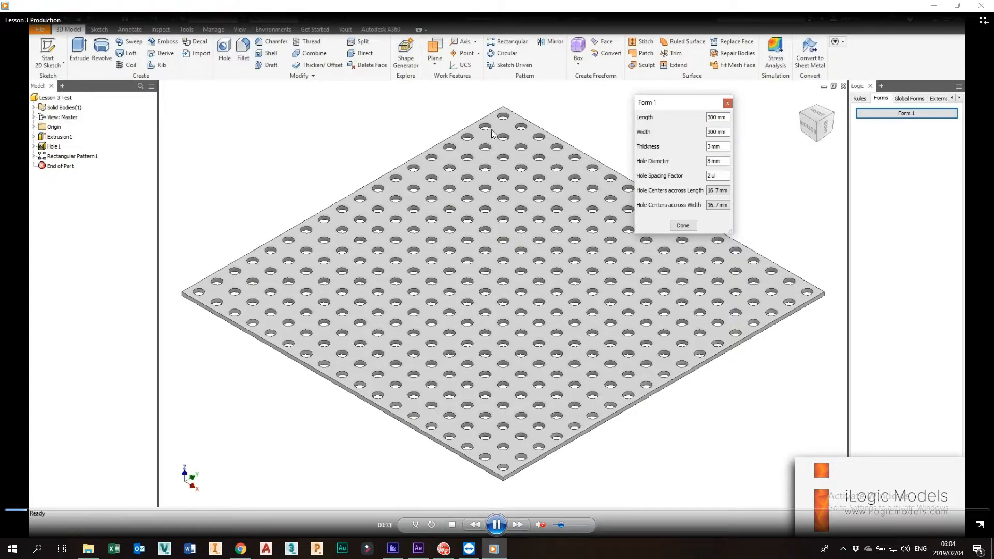
pyautogui.moveTo(442, 464)
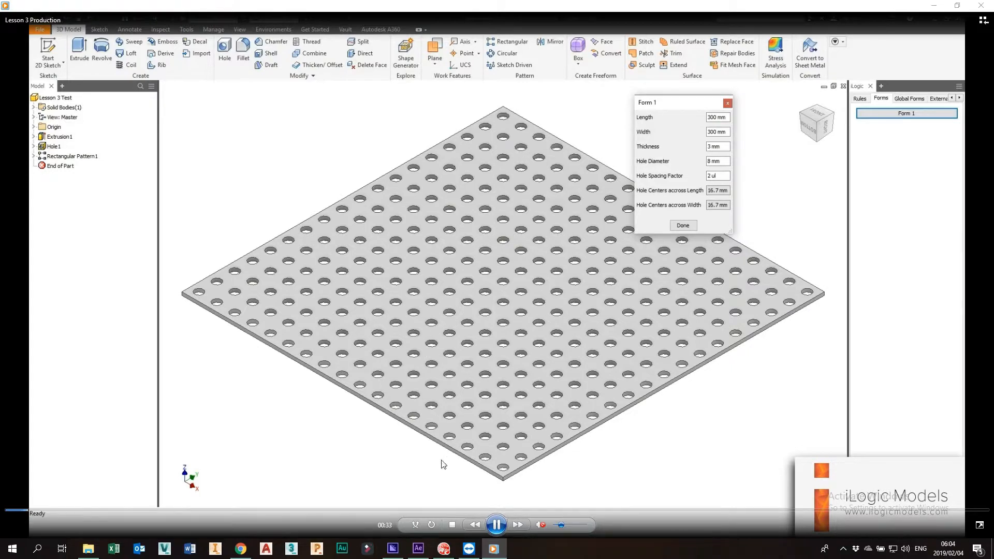
pyautogui.moveTo(486, 498)
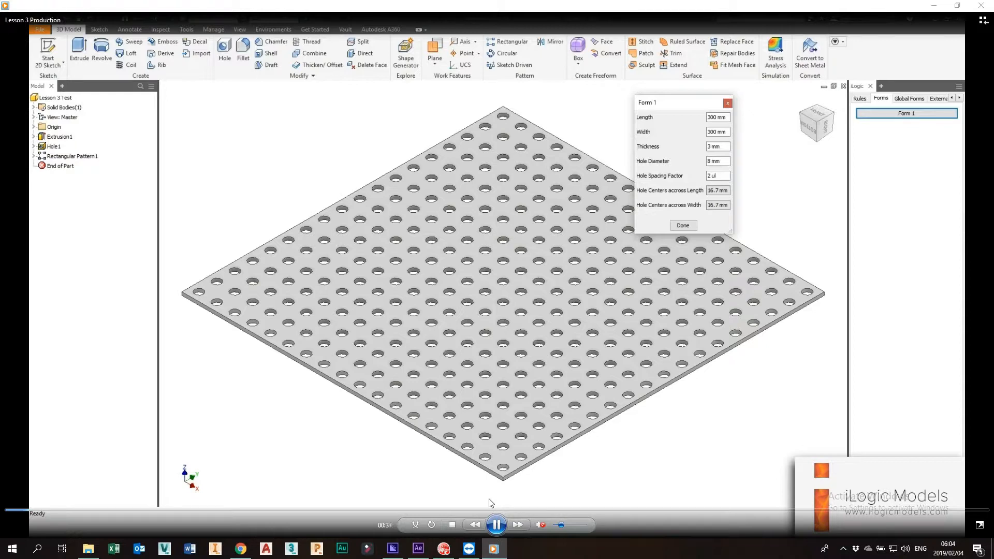
pyautogui.click(496, 523)
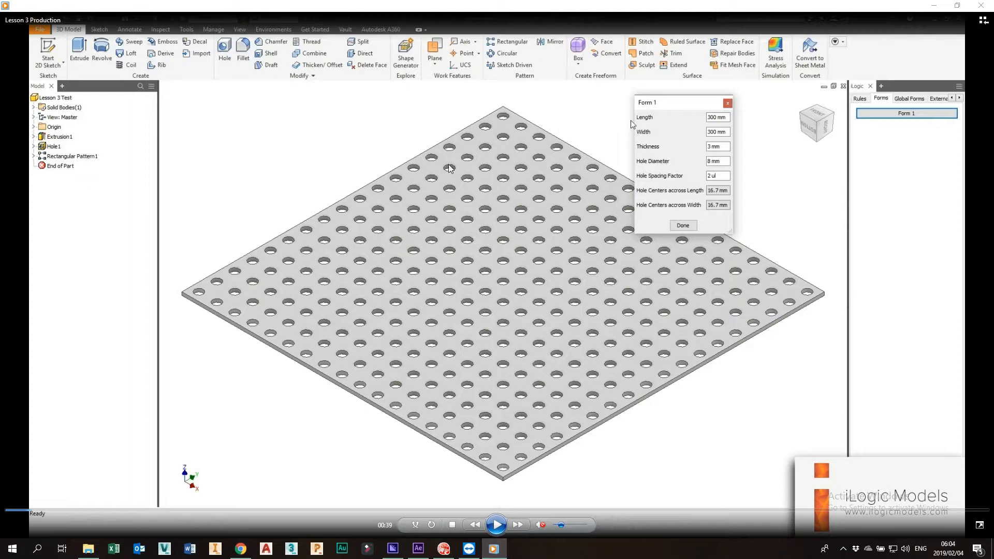
pyautogui.click(392, 549)
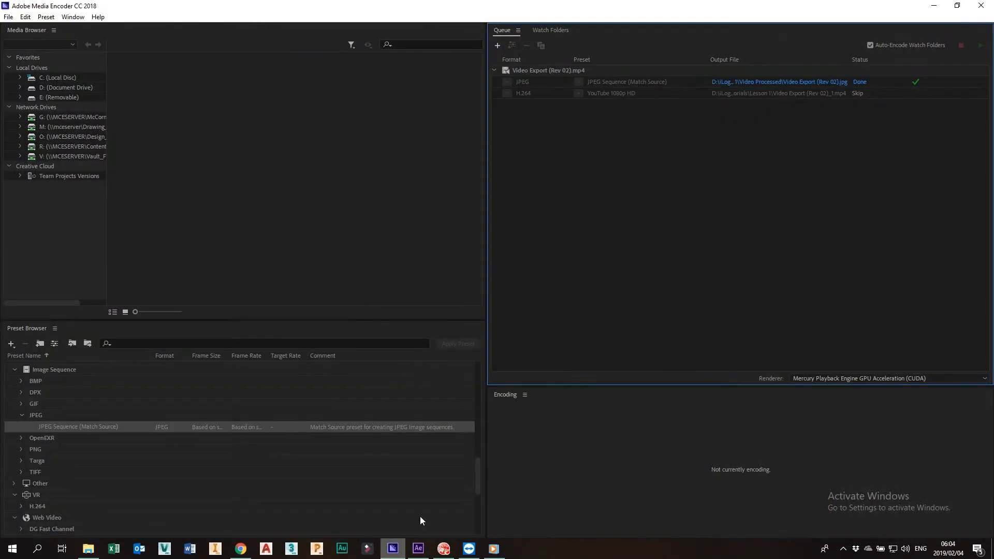
pyautogui.click(523, 93)
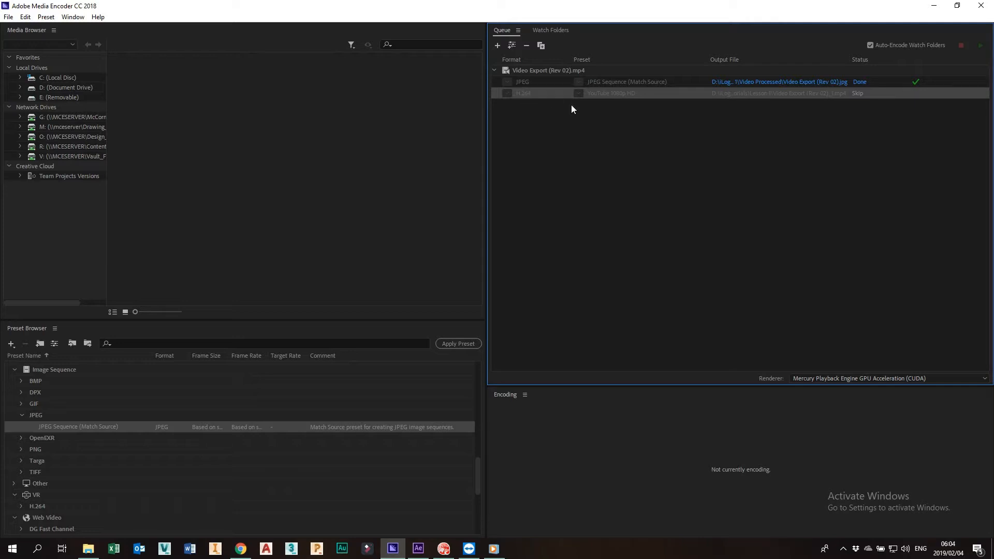
pyautogui.moveTo(612, 93)
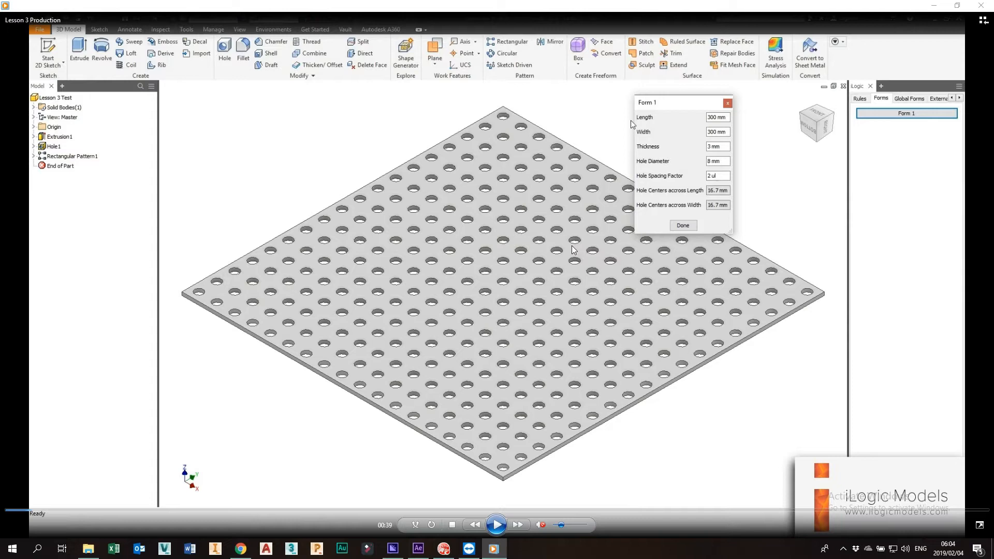
pyautogui.moveTo(569, 254)
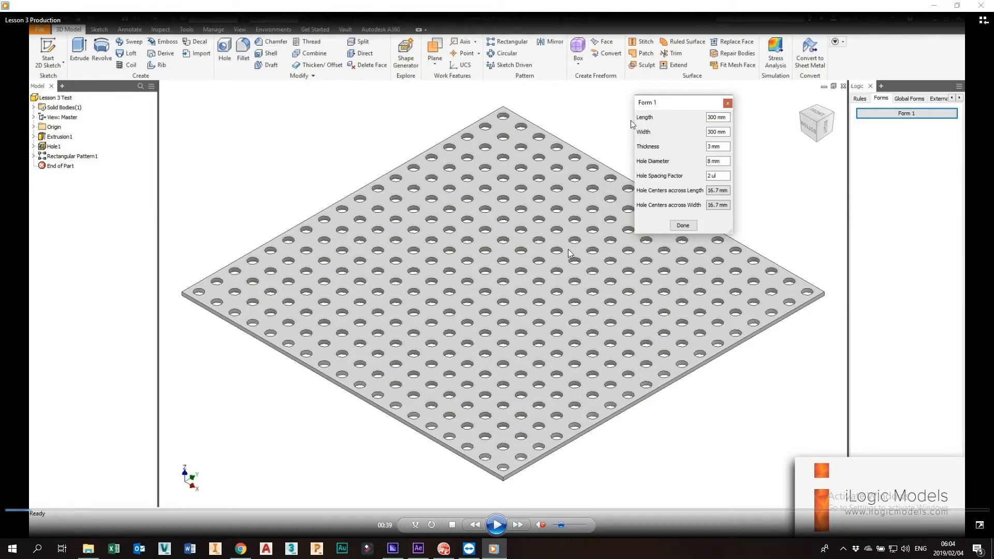
pyautogui.moveTo(507, 223)
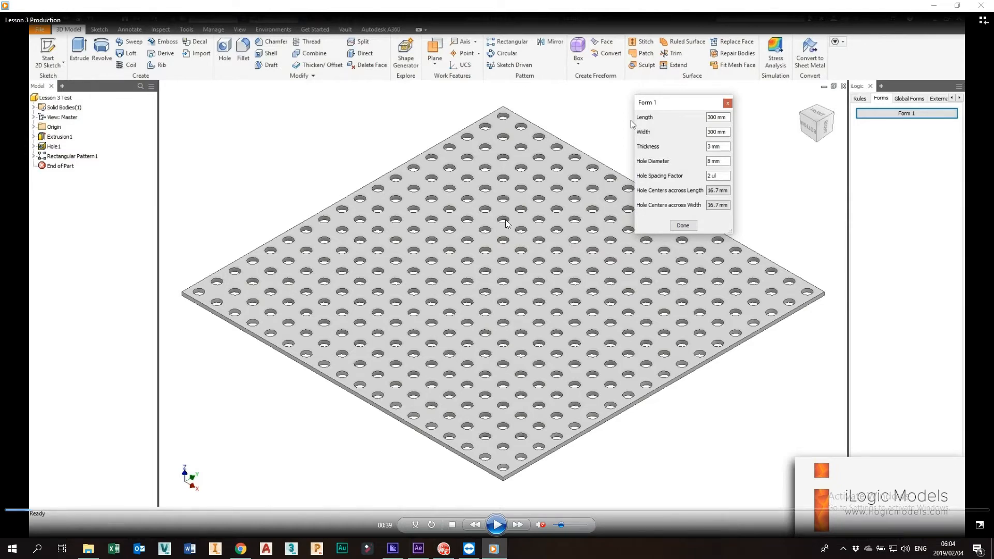